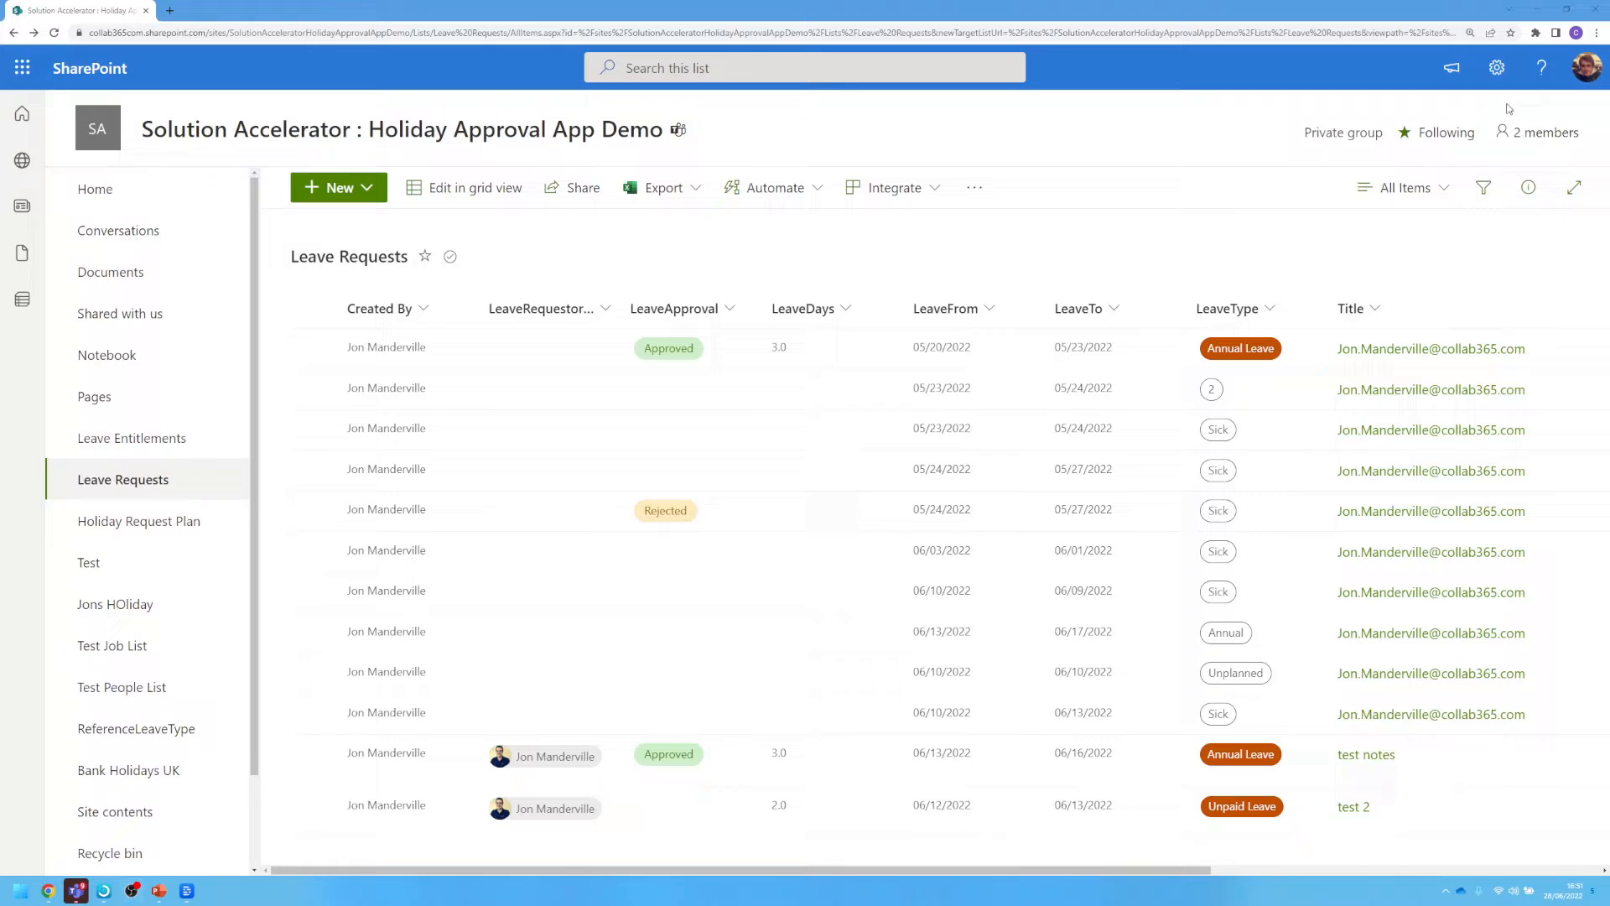
Open Site Settings for the Holiday Approval App Demo site from the gear menu
left_click(1496, 68)
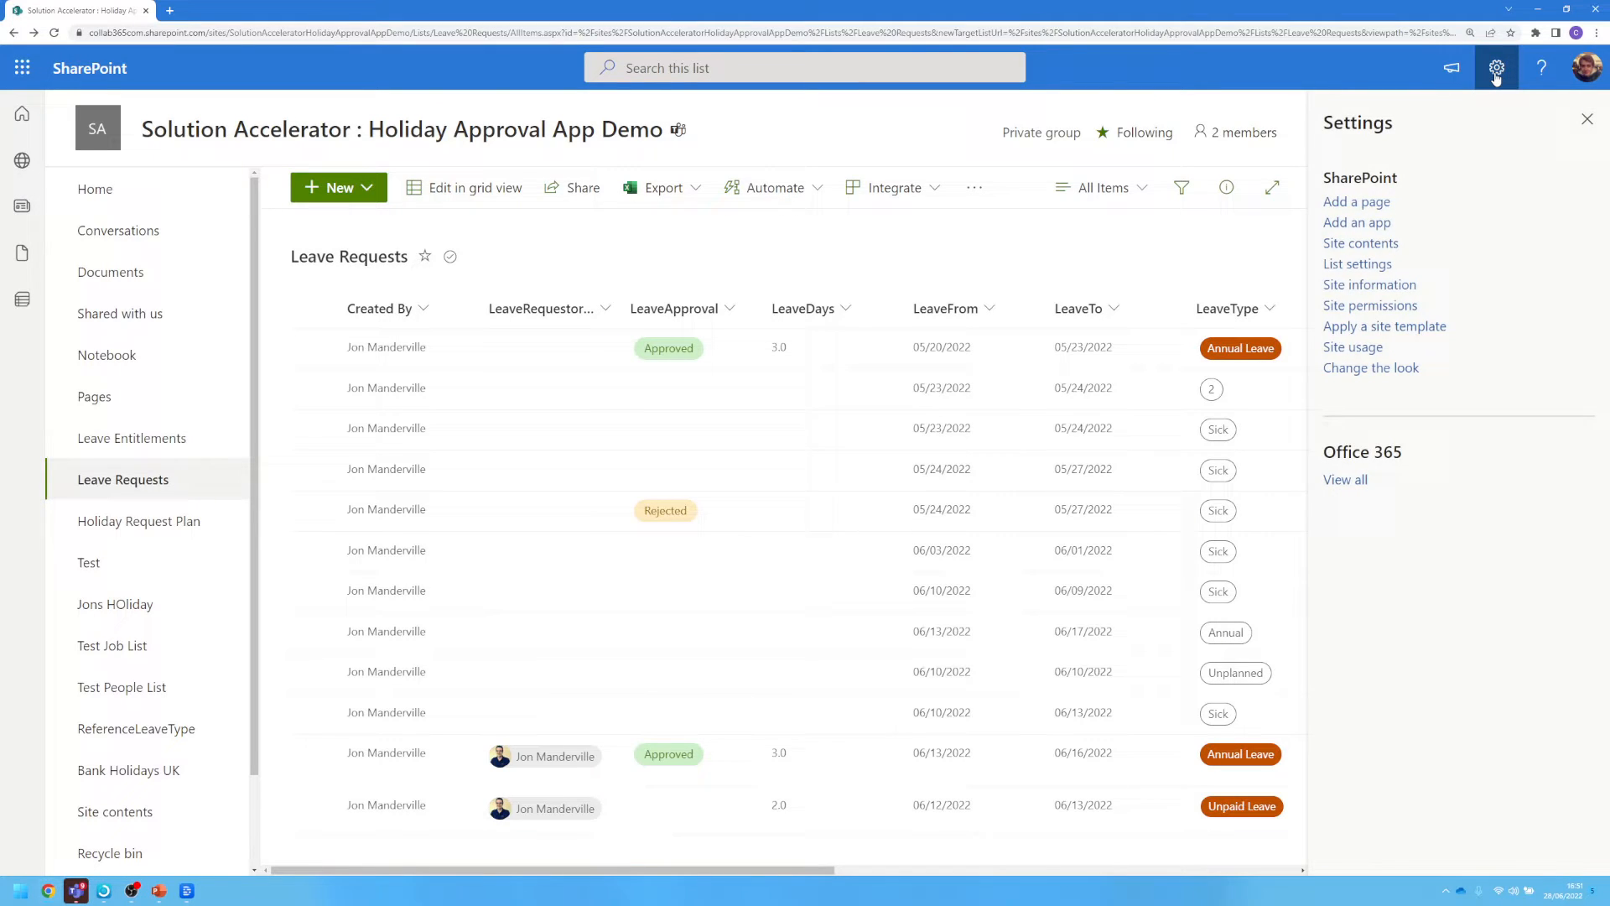
mouse_move(1386, 311)
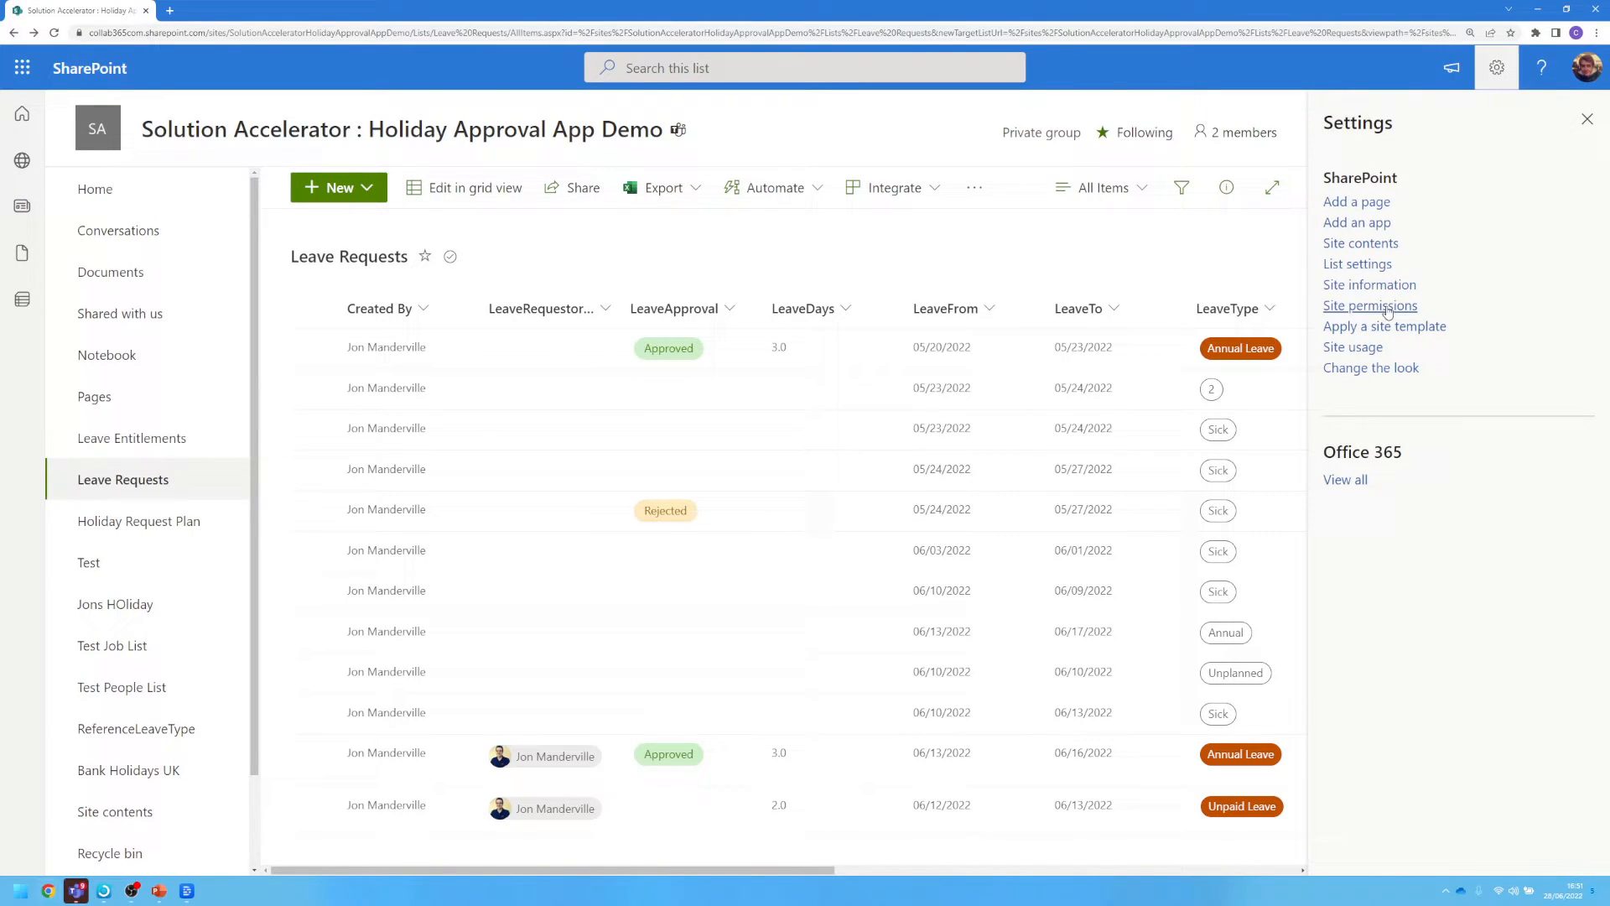
left_click(1367, 285)
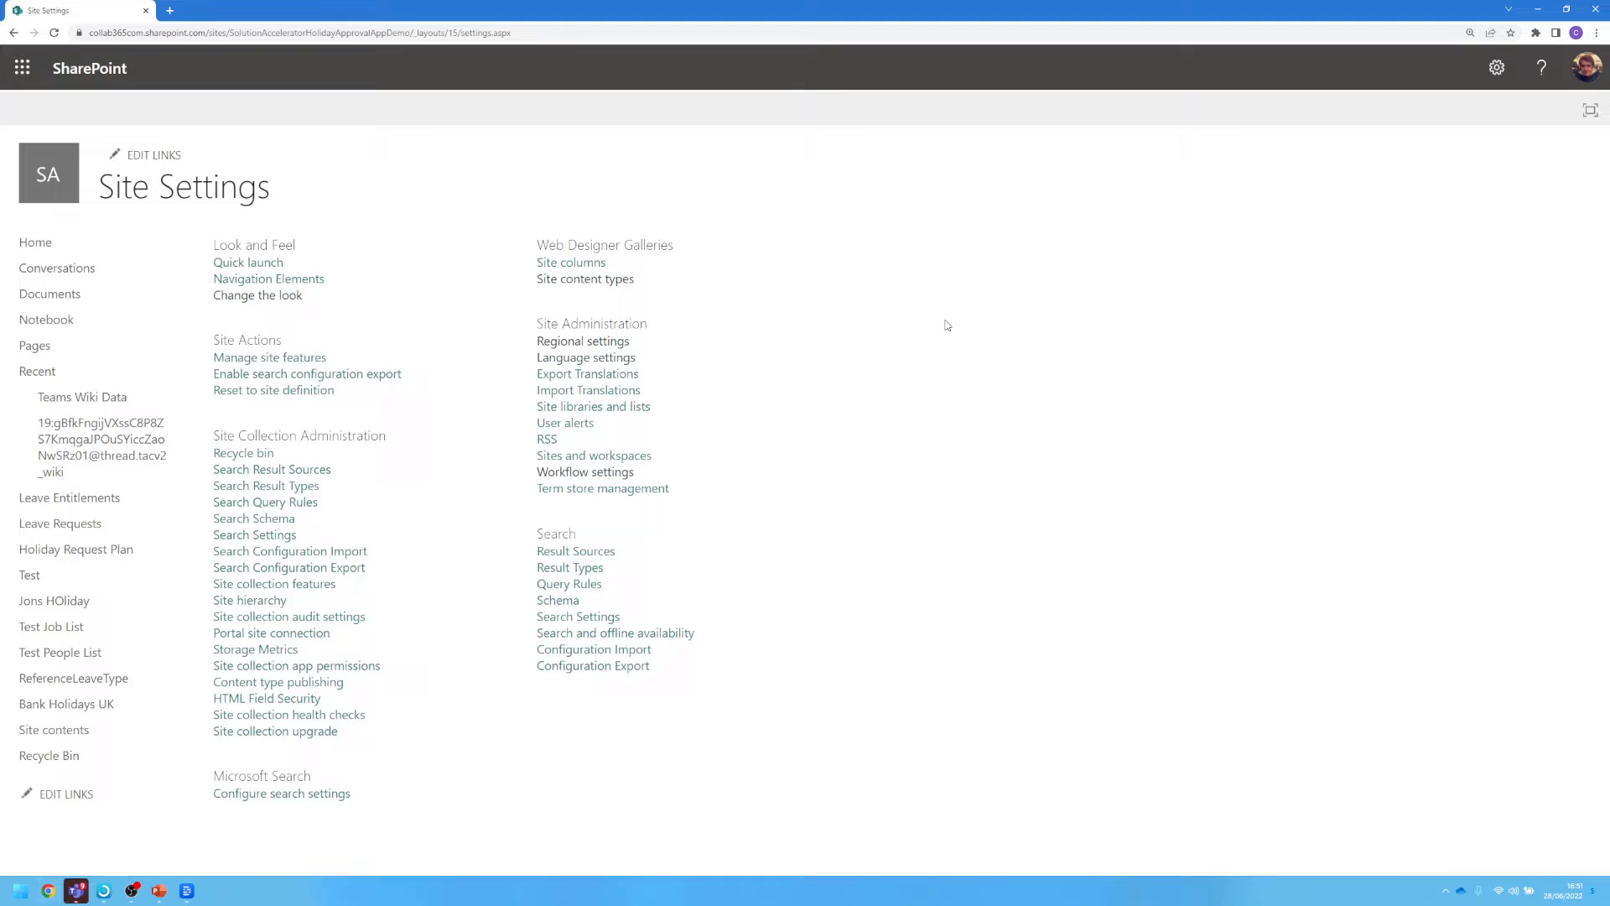
mouse_move(878, 355)
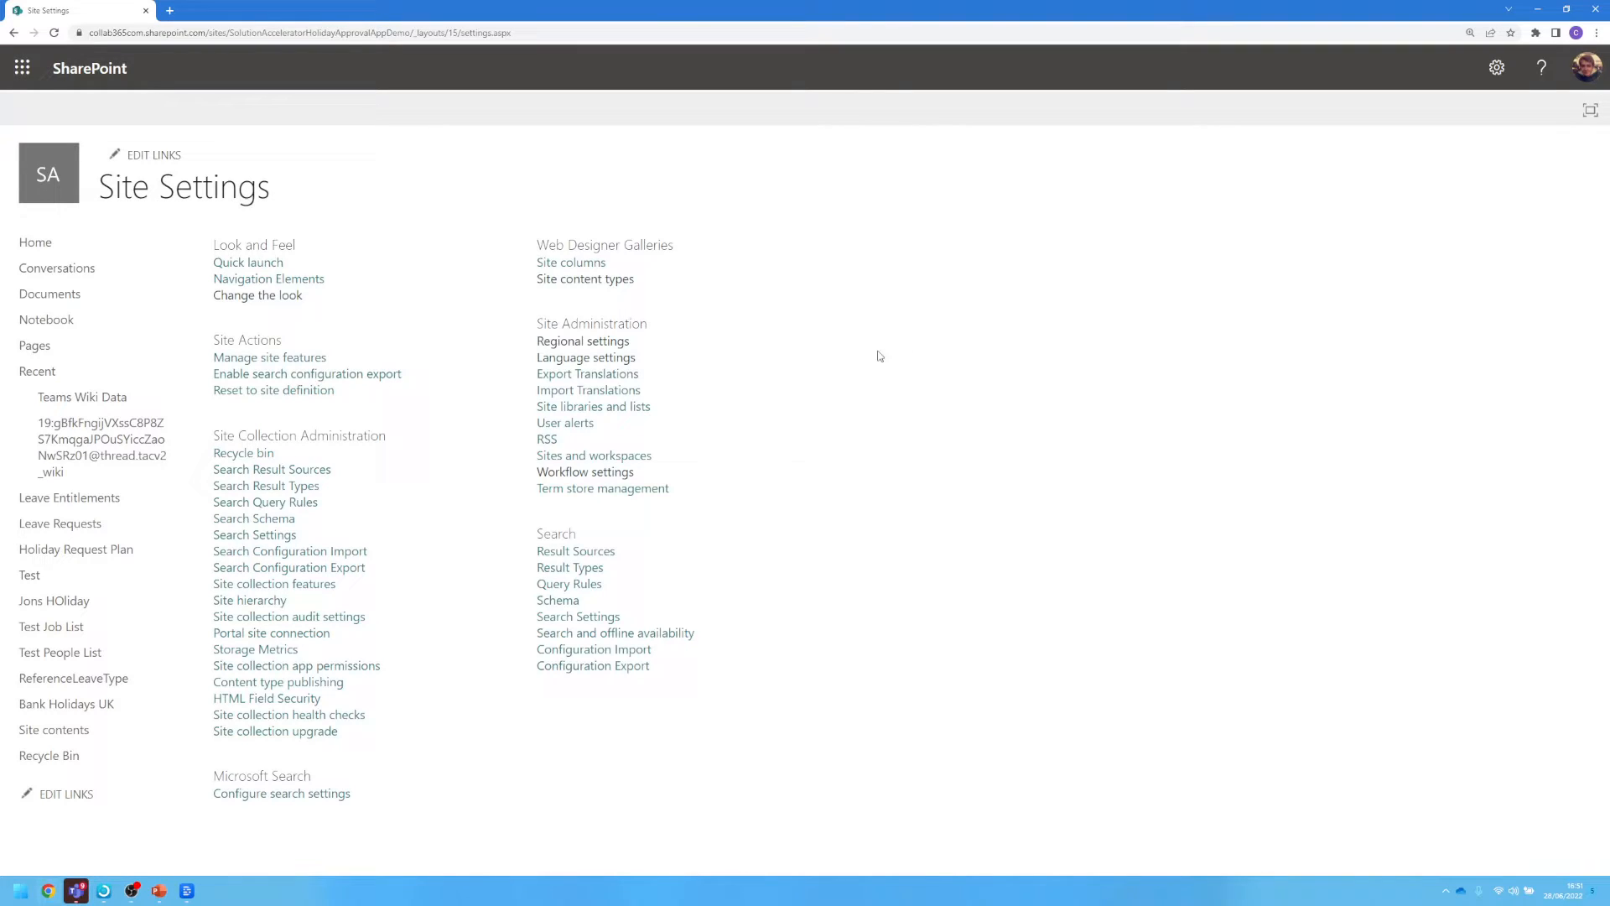
Open Regional Settings under Site Administration to view time zone and locale
left_click(582, 341)
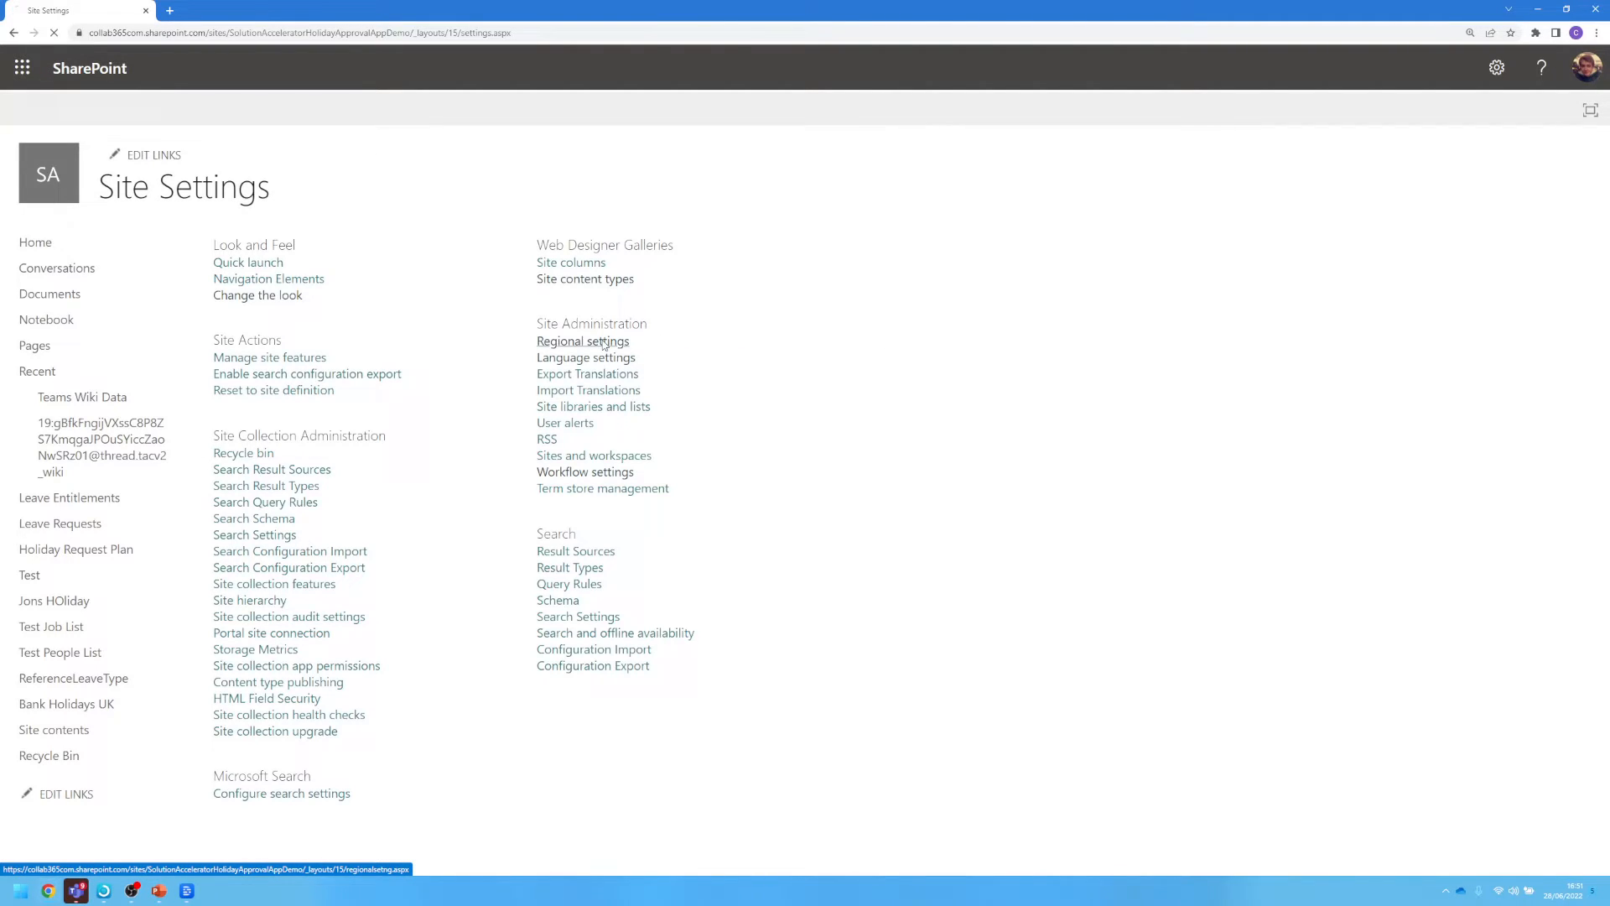
left_click(582, 341)
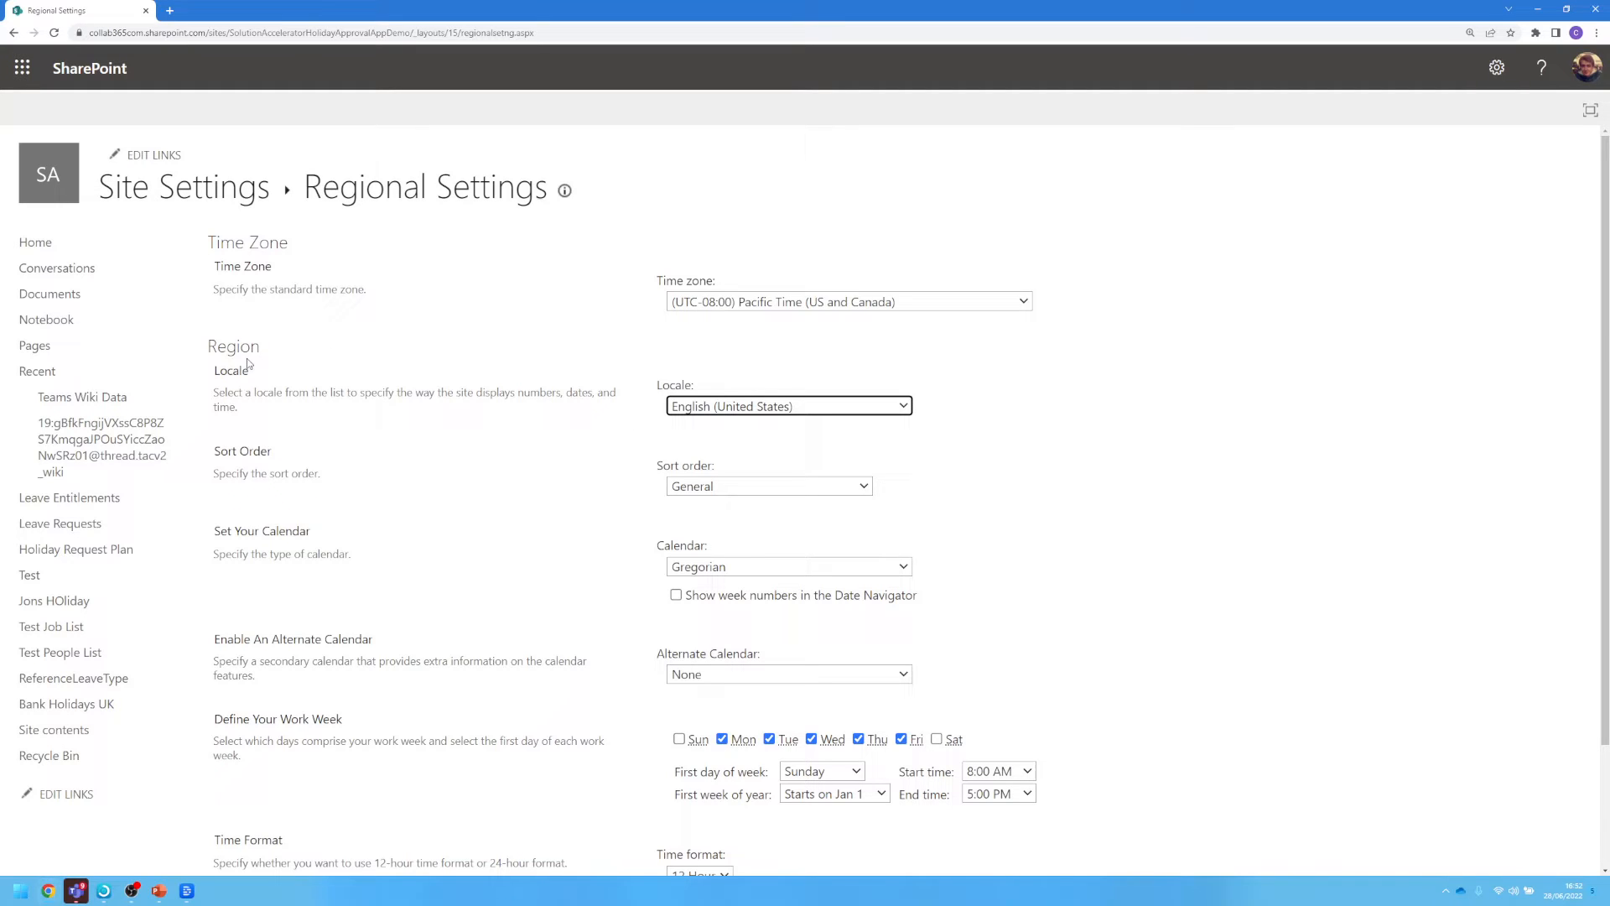
Set the site locale to English (United Kingdom) and scroll down the page
left_click(788, 406)
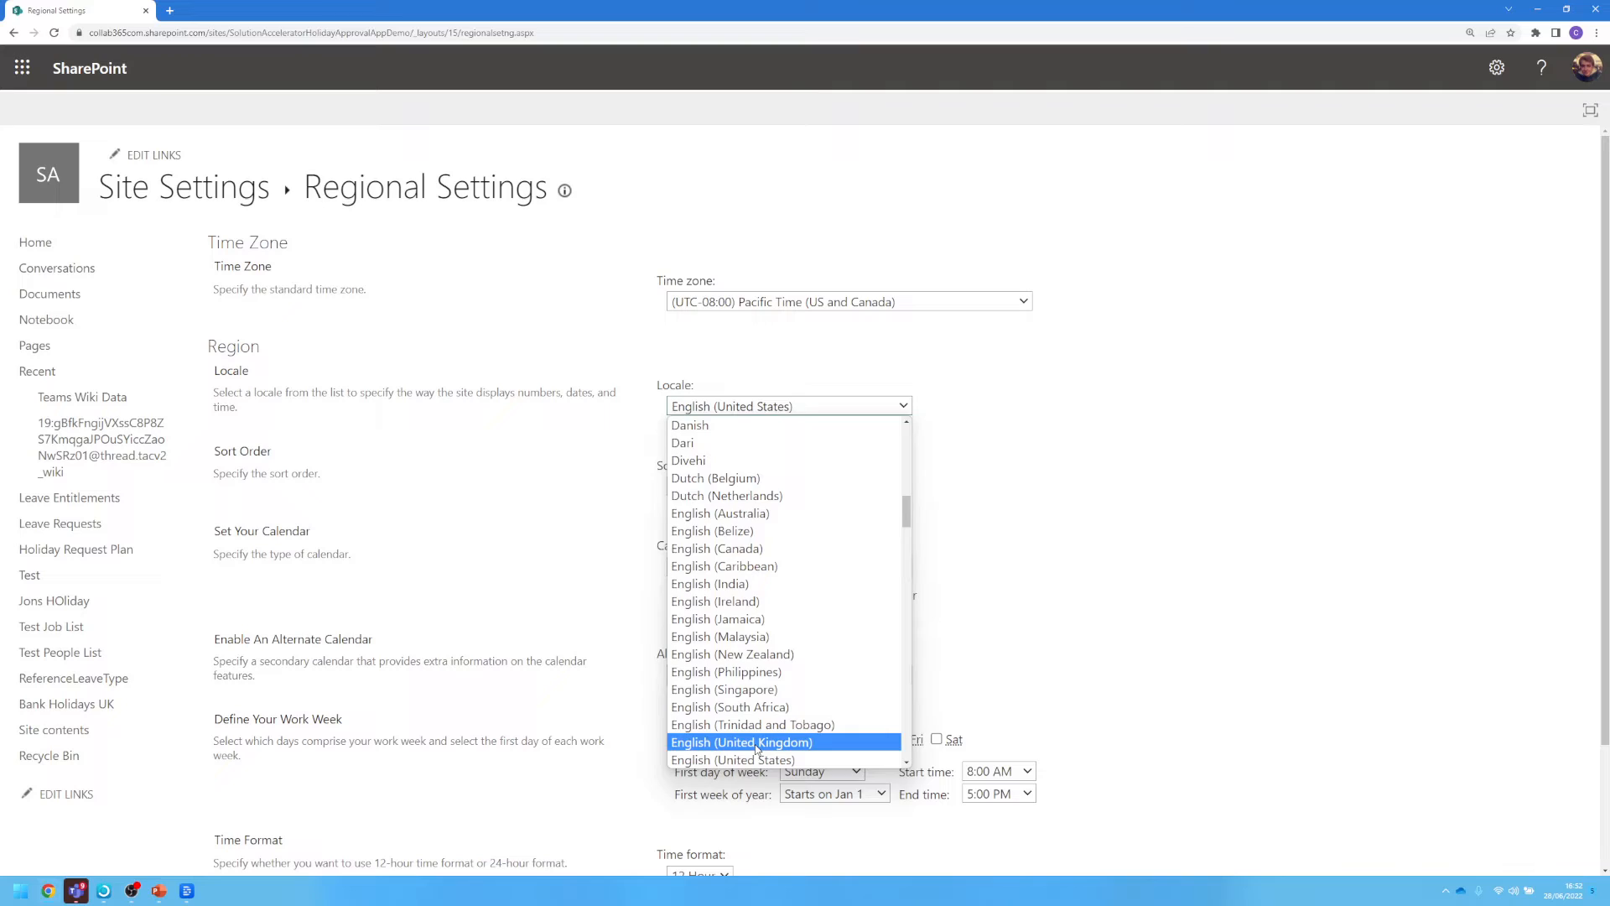
left_click(741, 741)
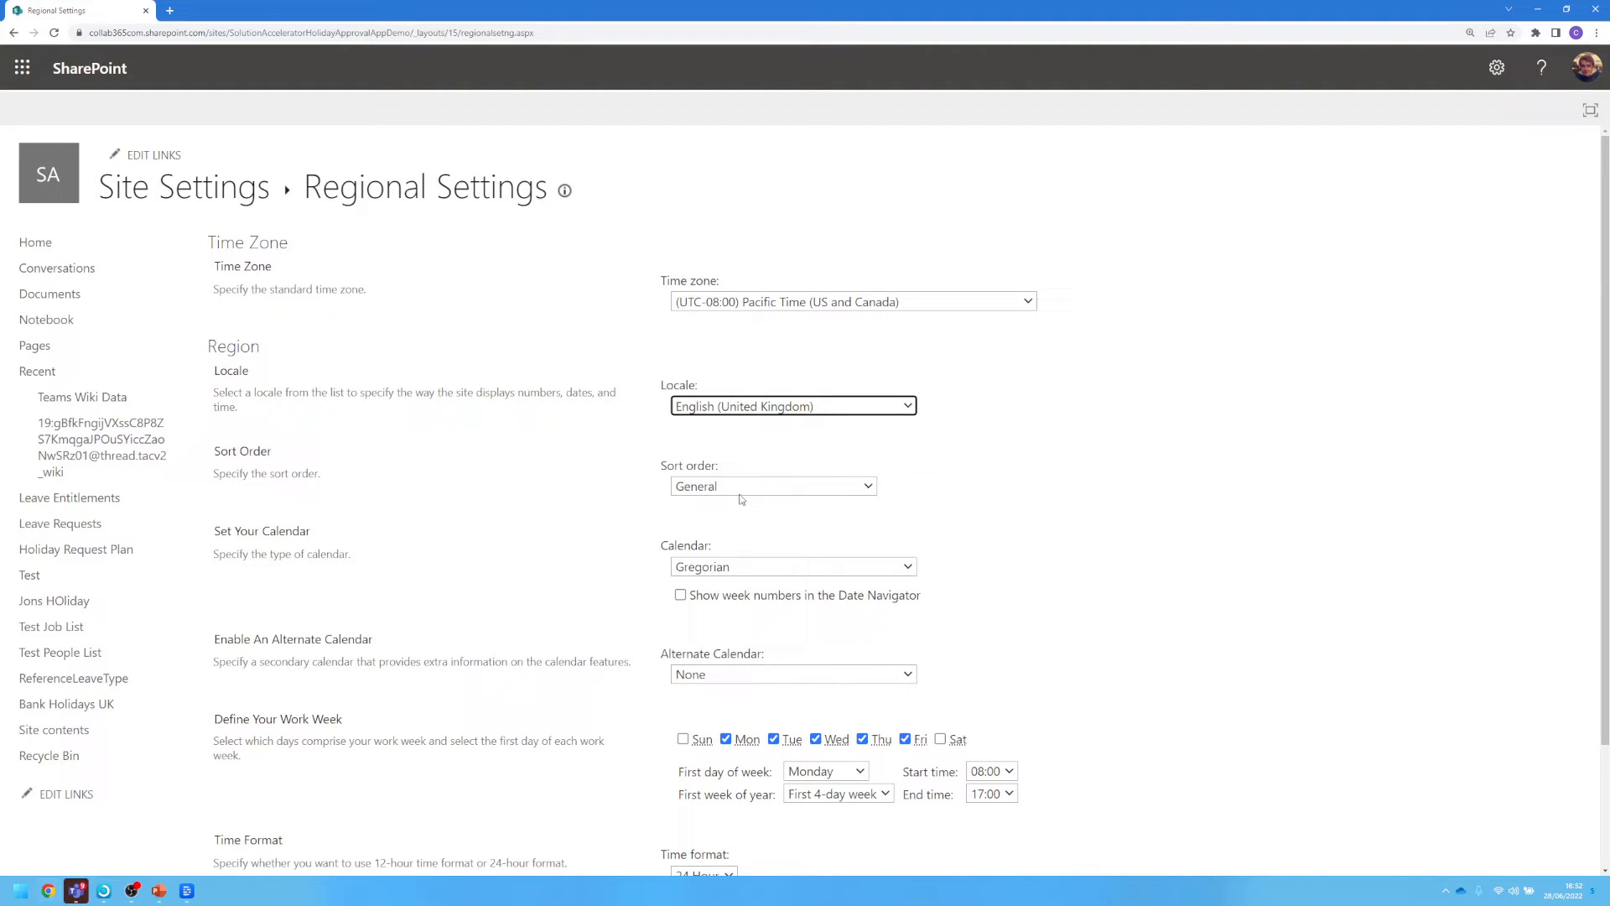
mouse_move(1032, 649)
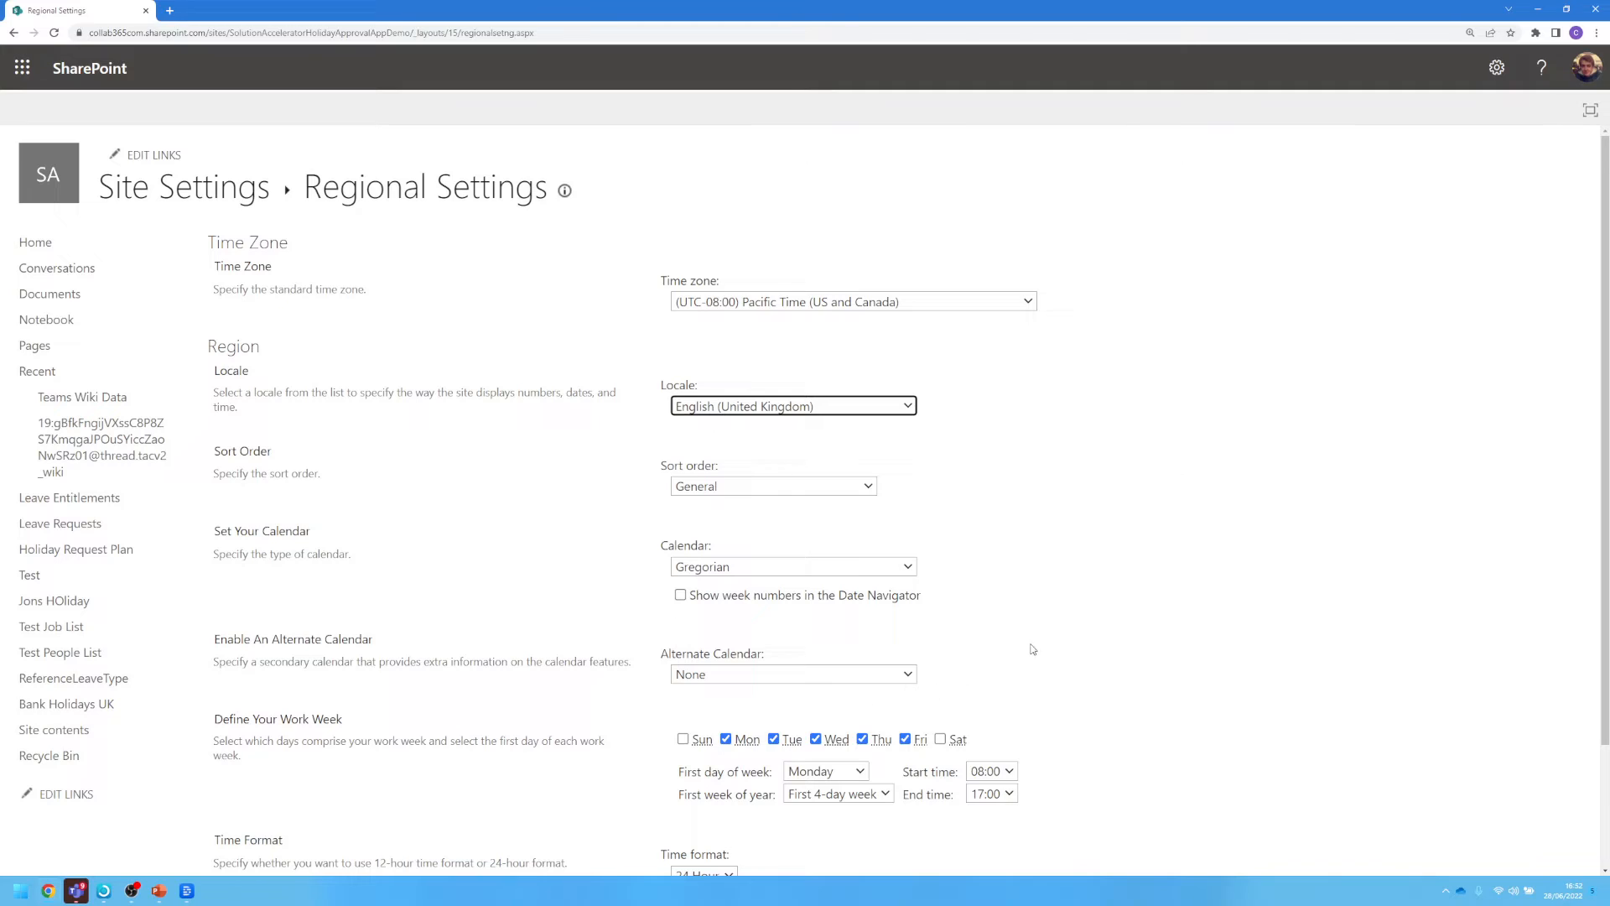
scroll("down", 3)
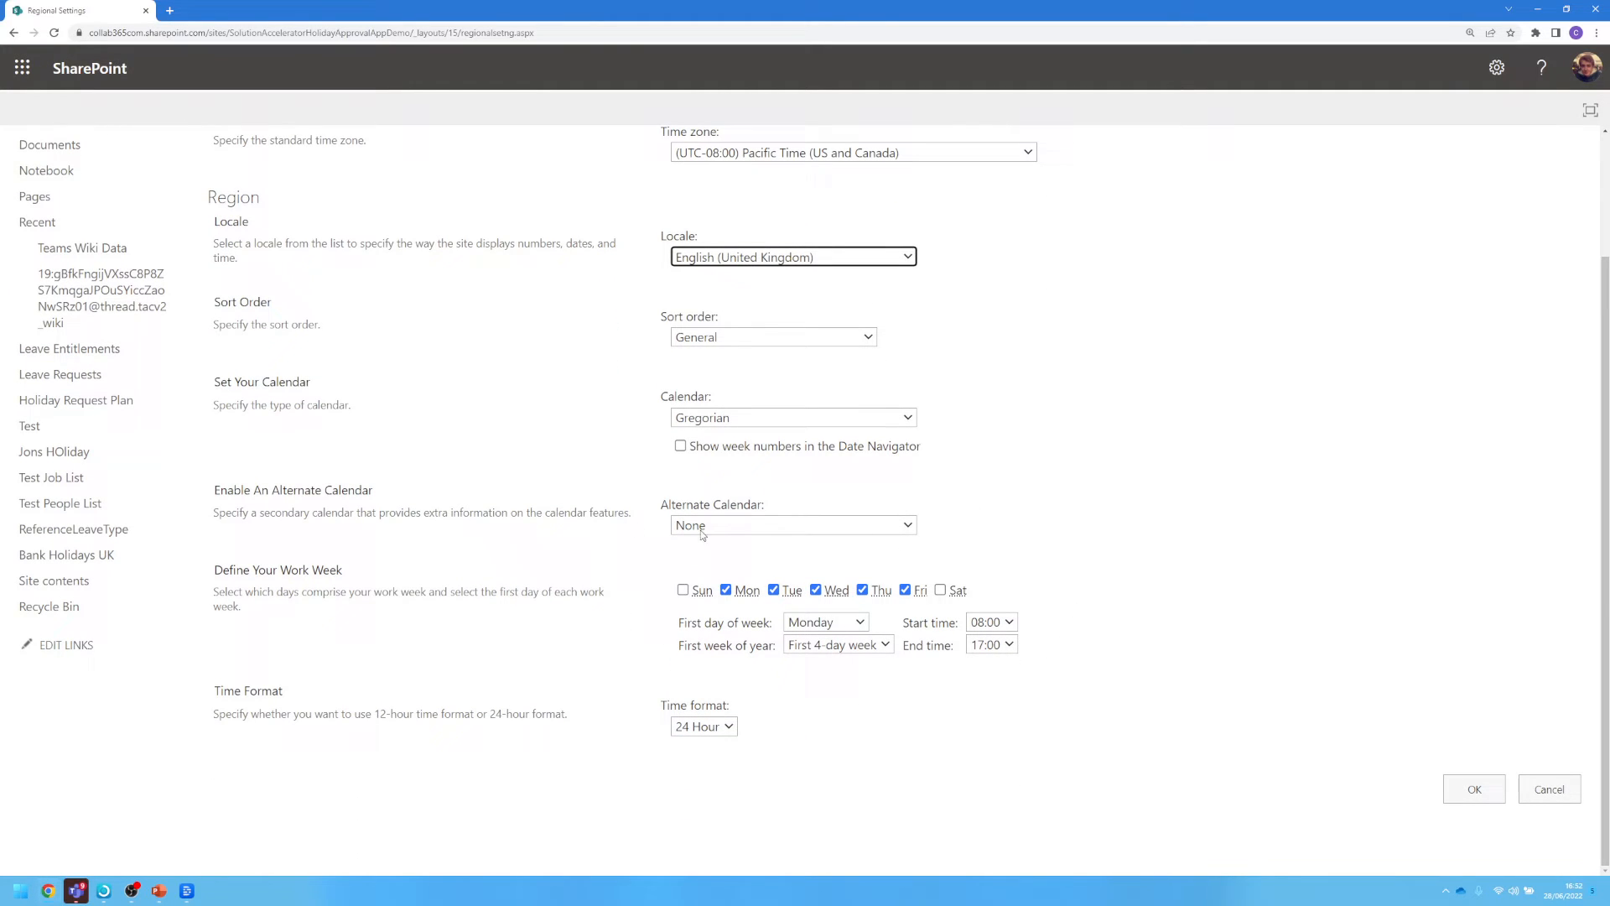
mouse_move(765, 700)
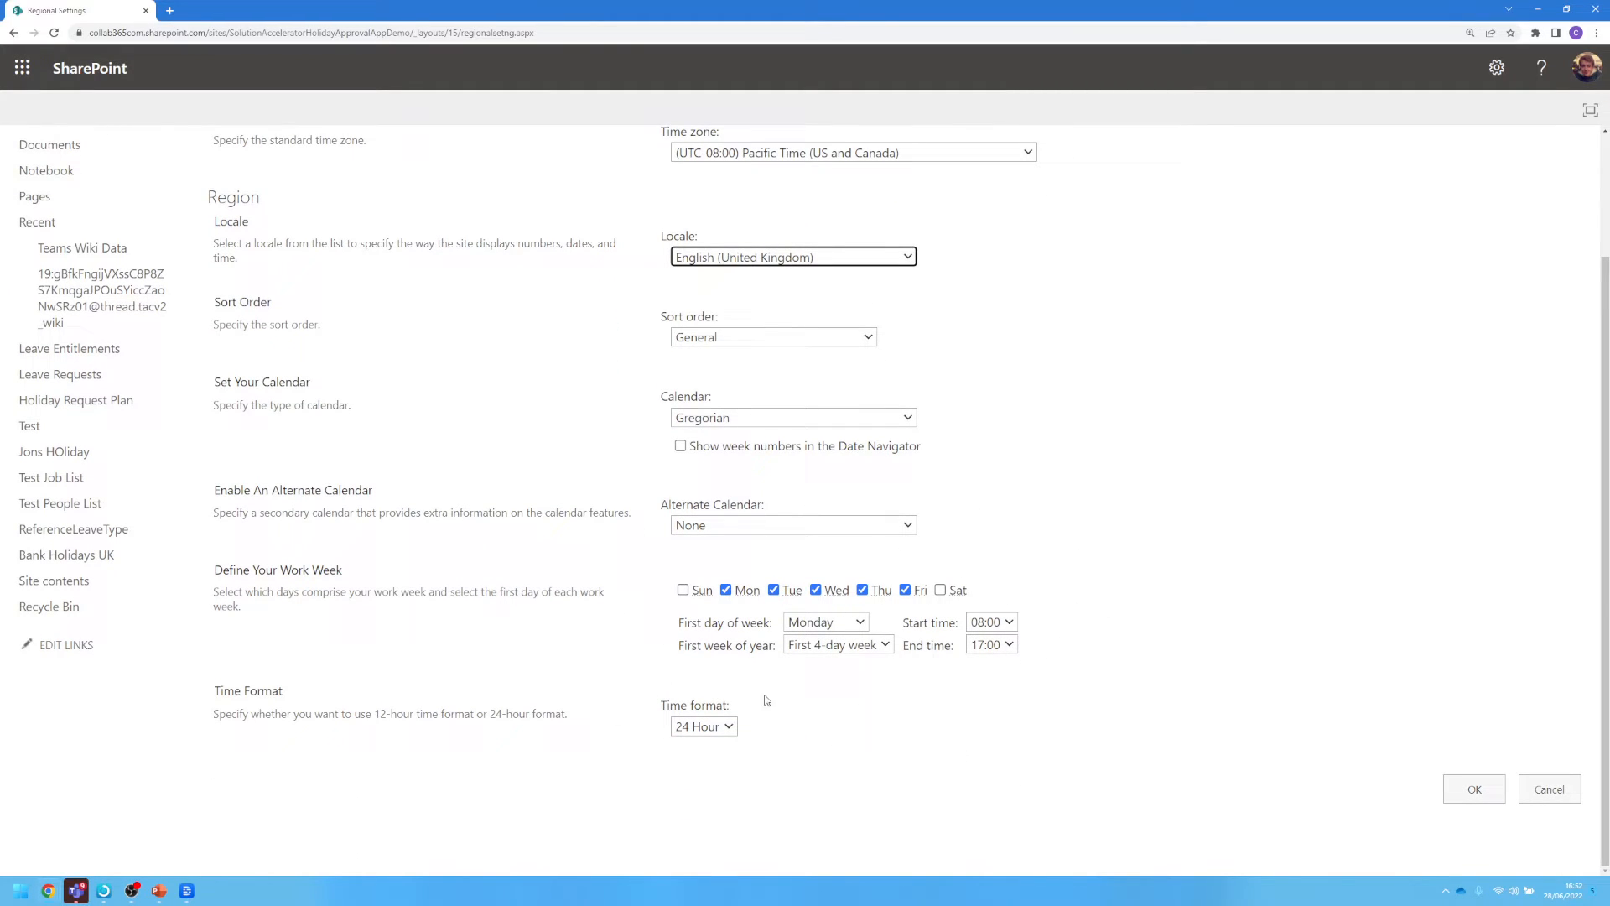
mouse_move(765, 747)
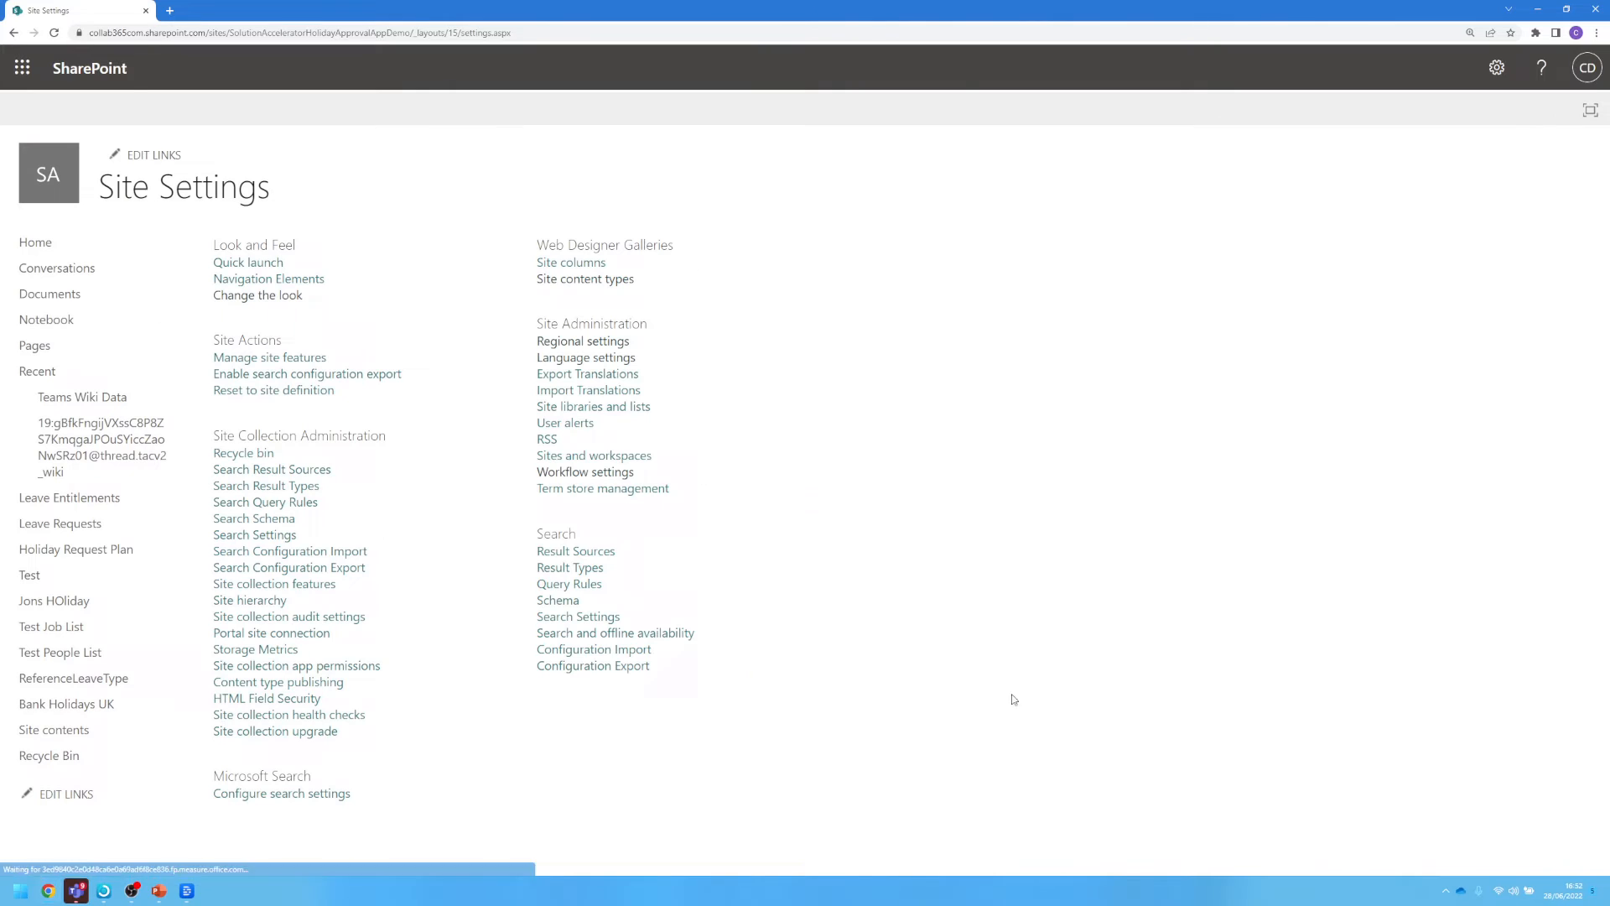
mouse_move(76, 549)
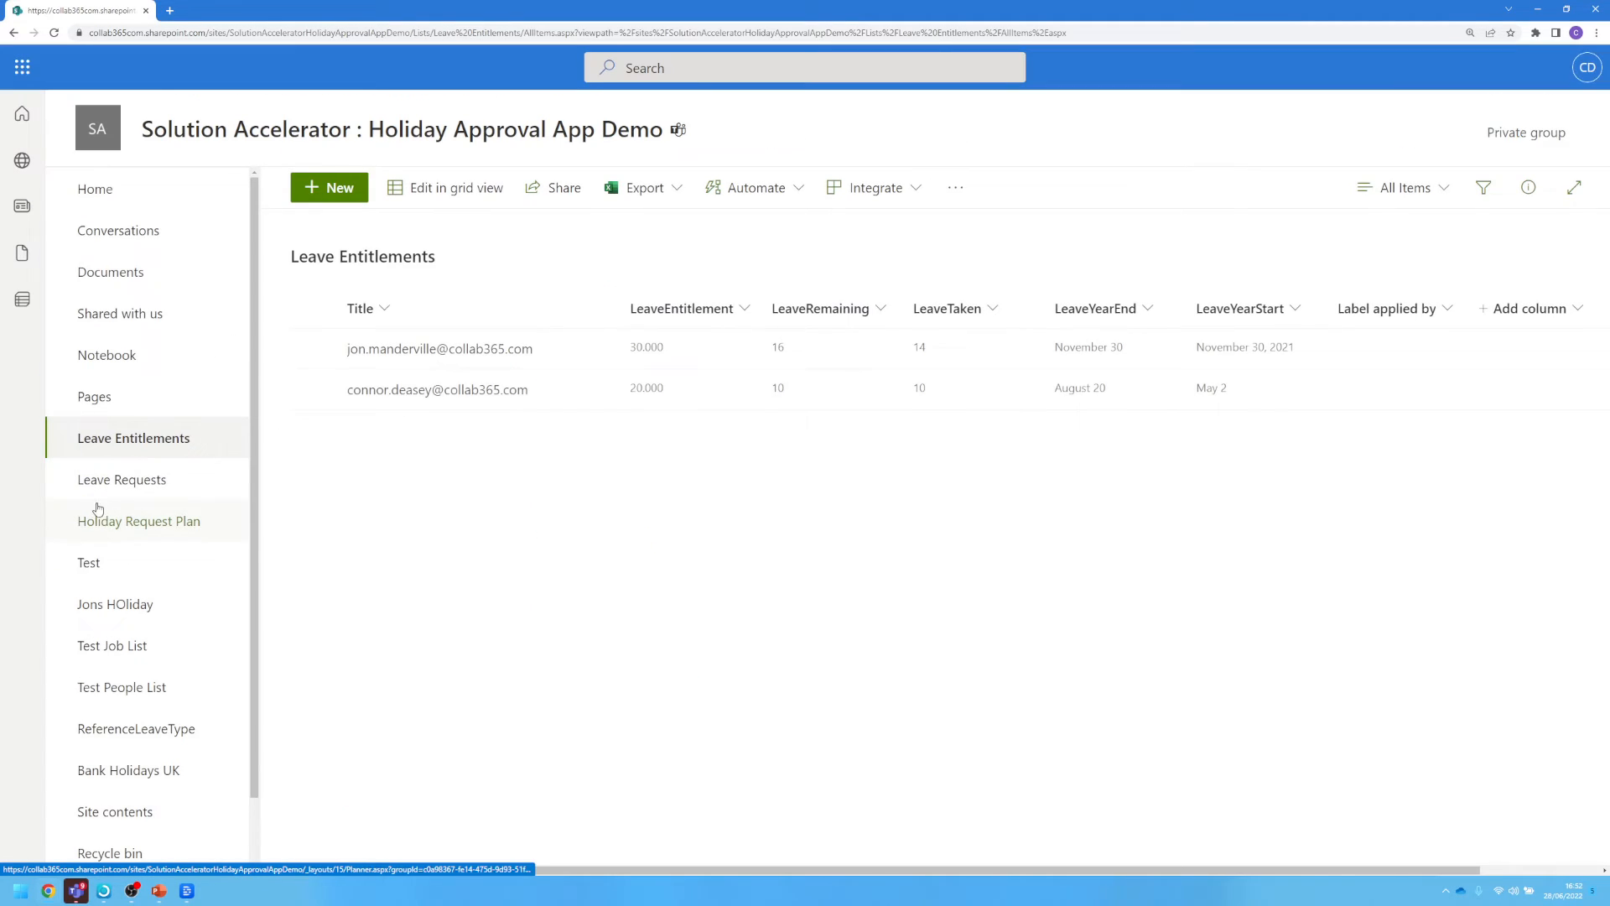
Reopen the Leave Requests list from the left navigation to see day/month/year dates
left_click(121, 478)
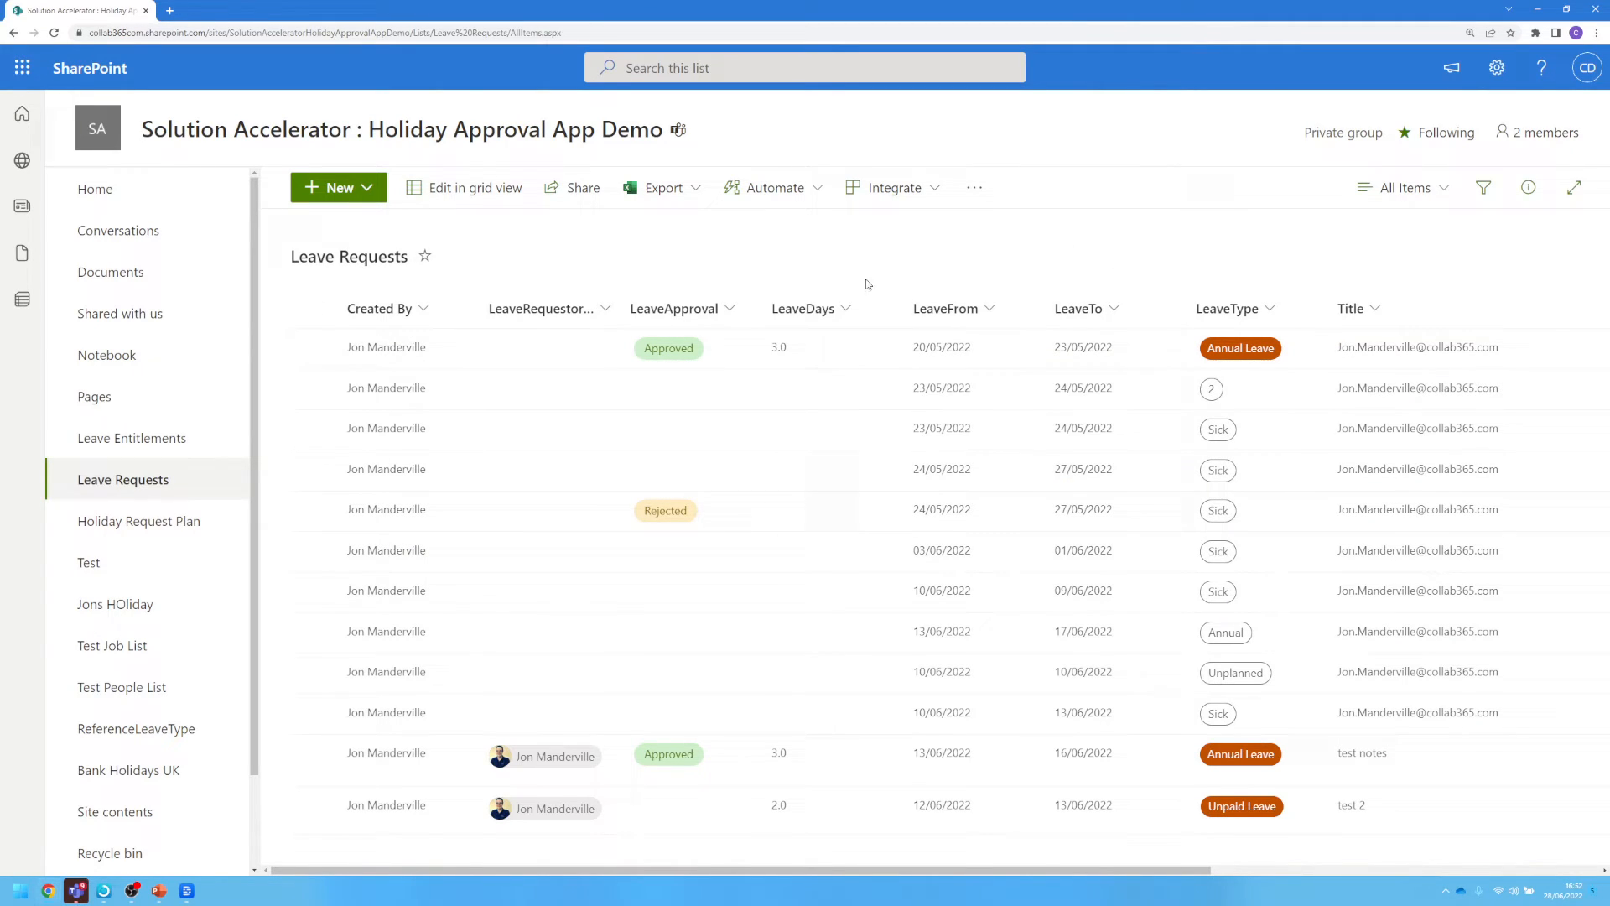
mouse_move(1103, 508)
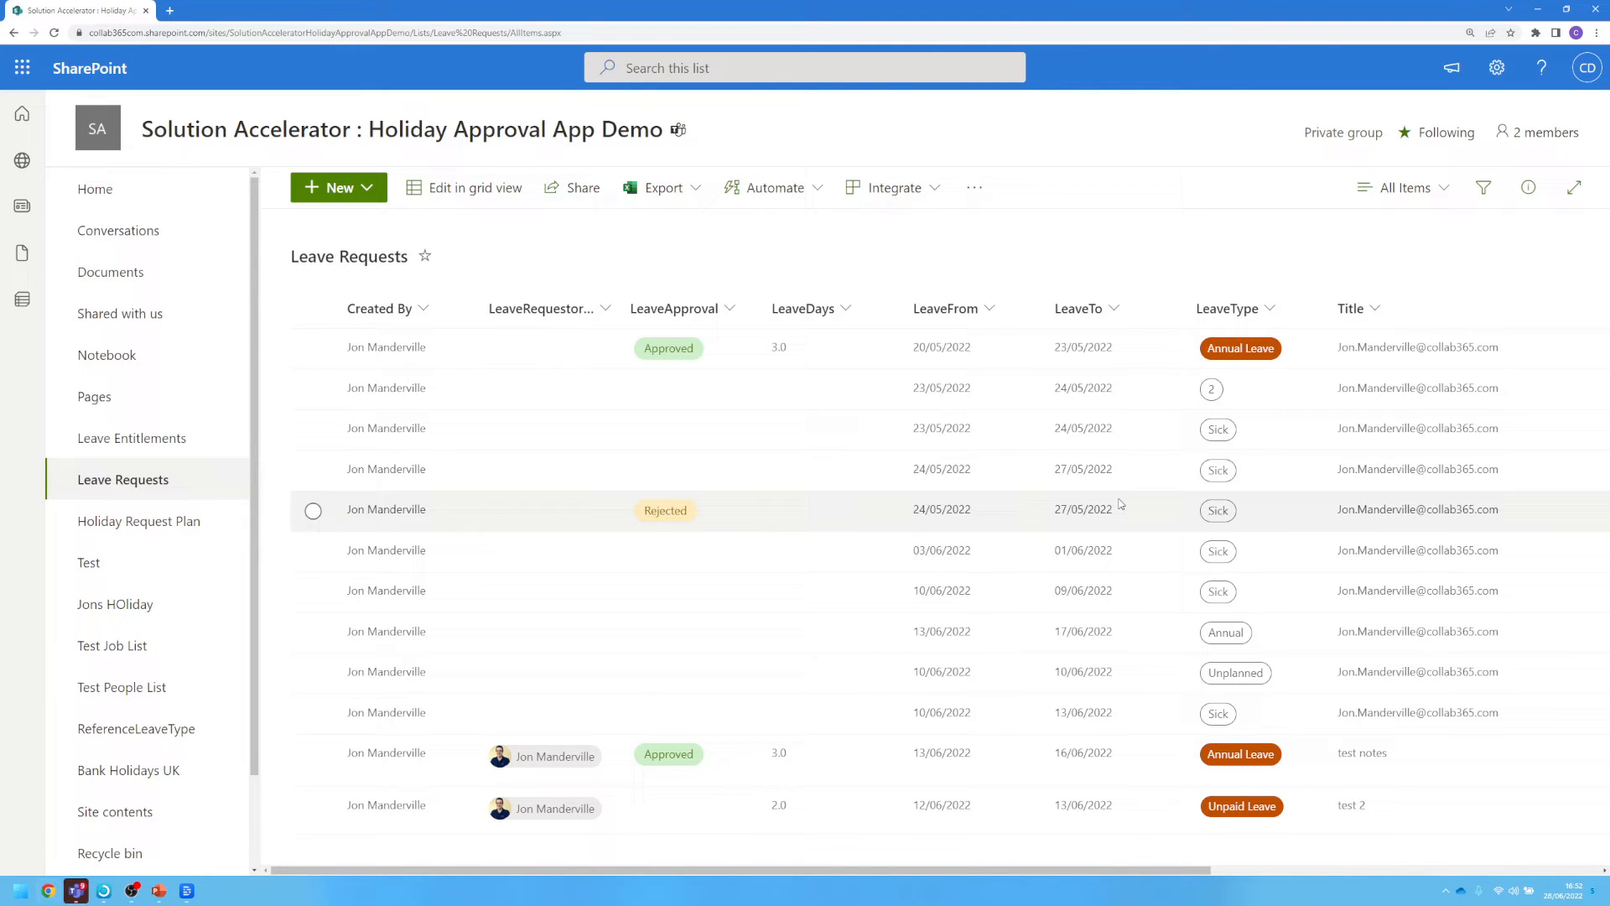
Turn on friendly format for the LeaveFrom column and save the change
left_click(945, 308)
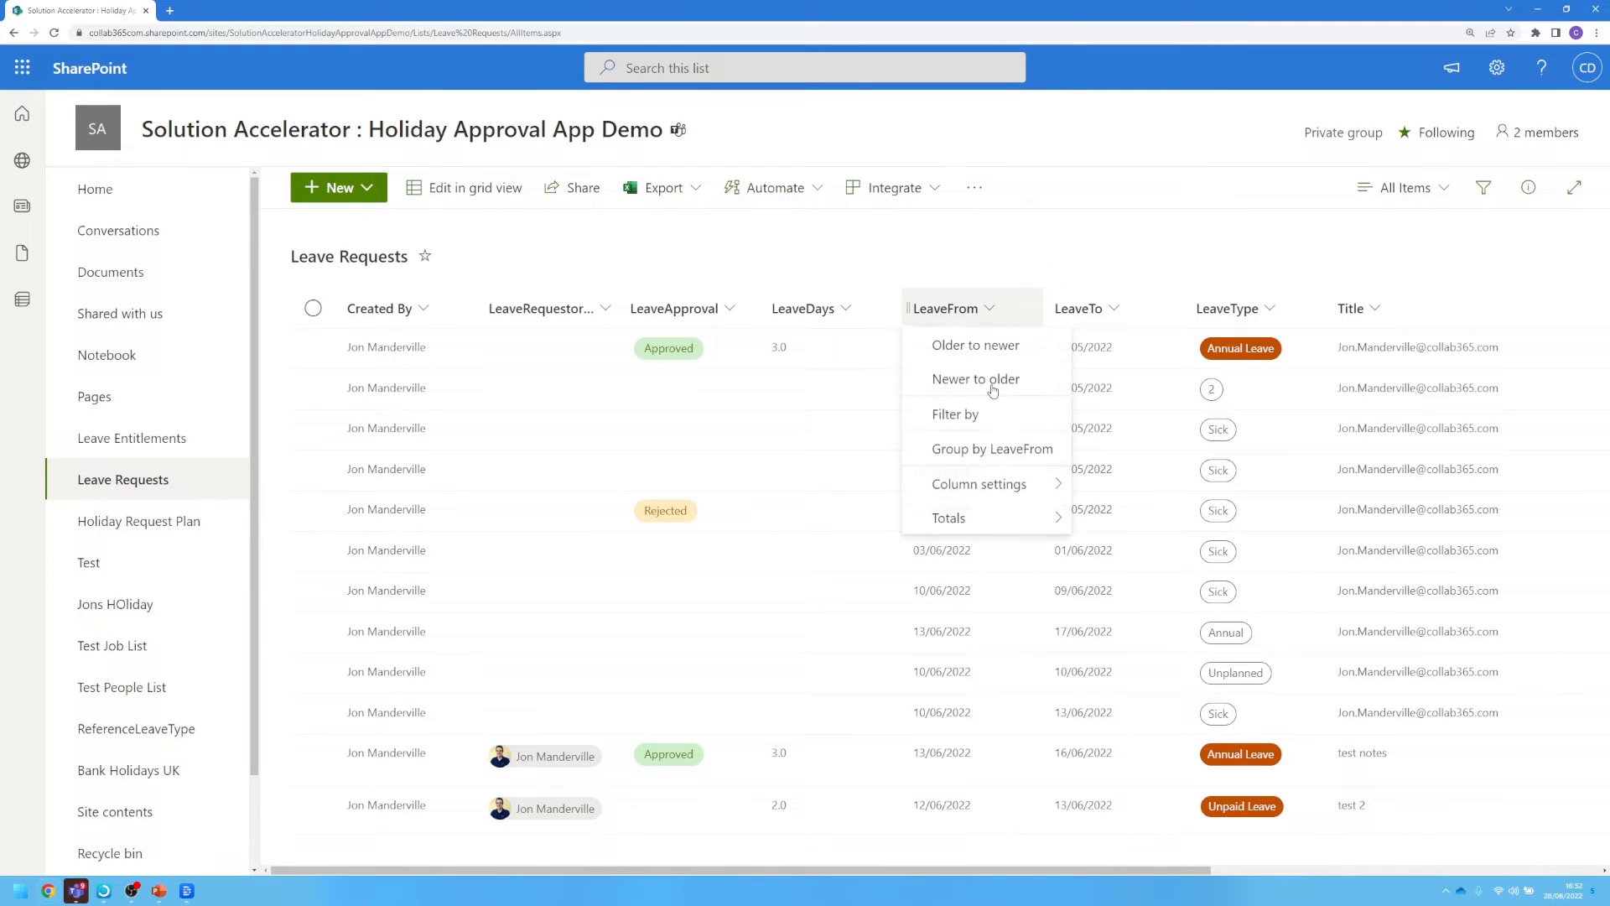
left_click(979, 484)
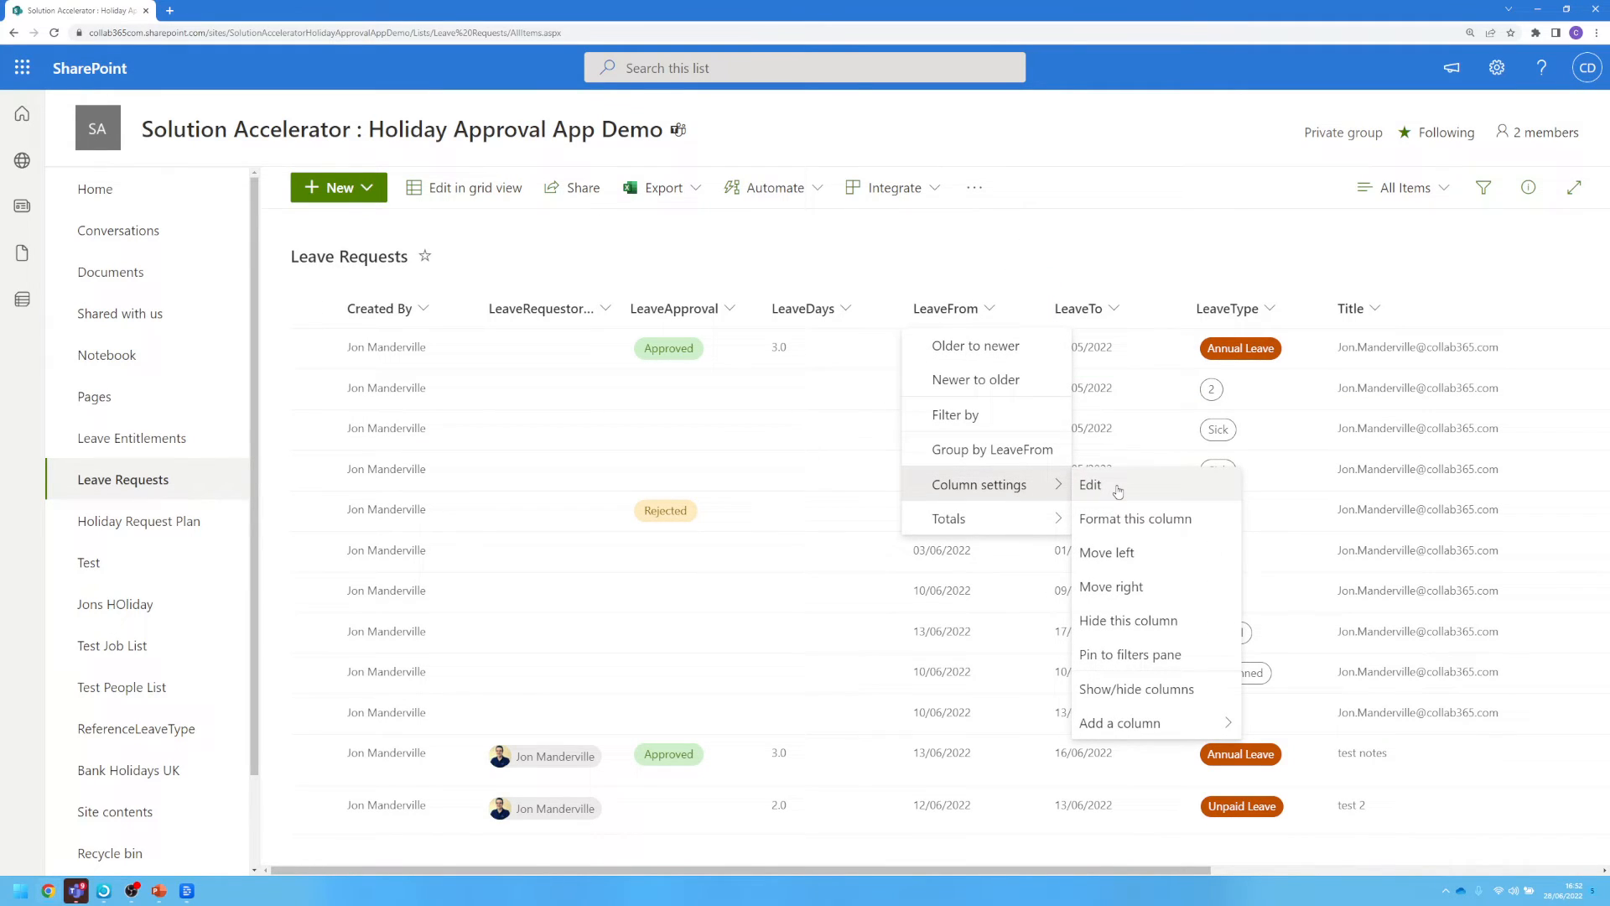
left_click(1116, 490)
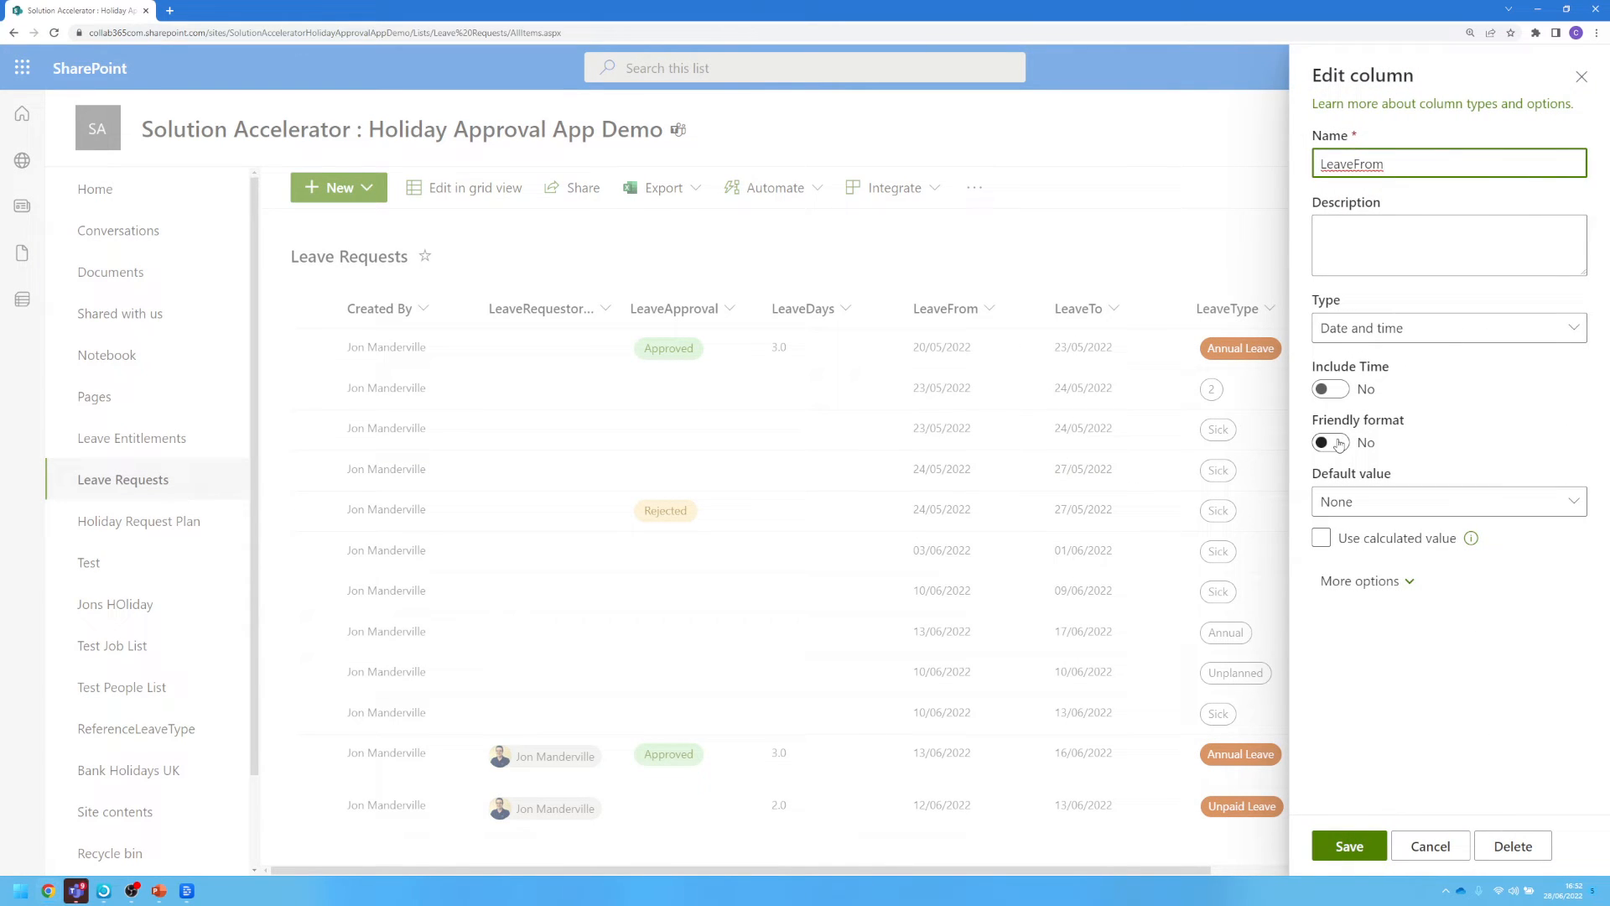
left_click(1329, 443)
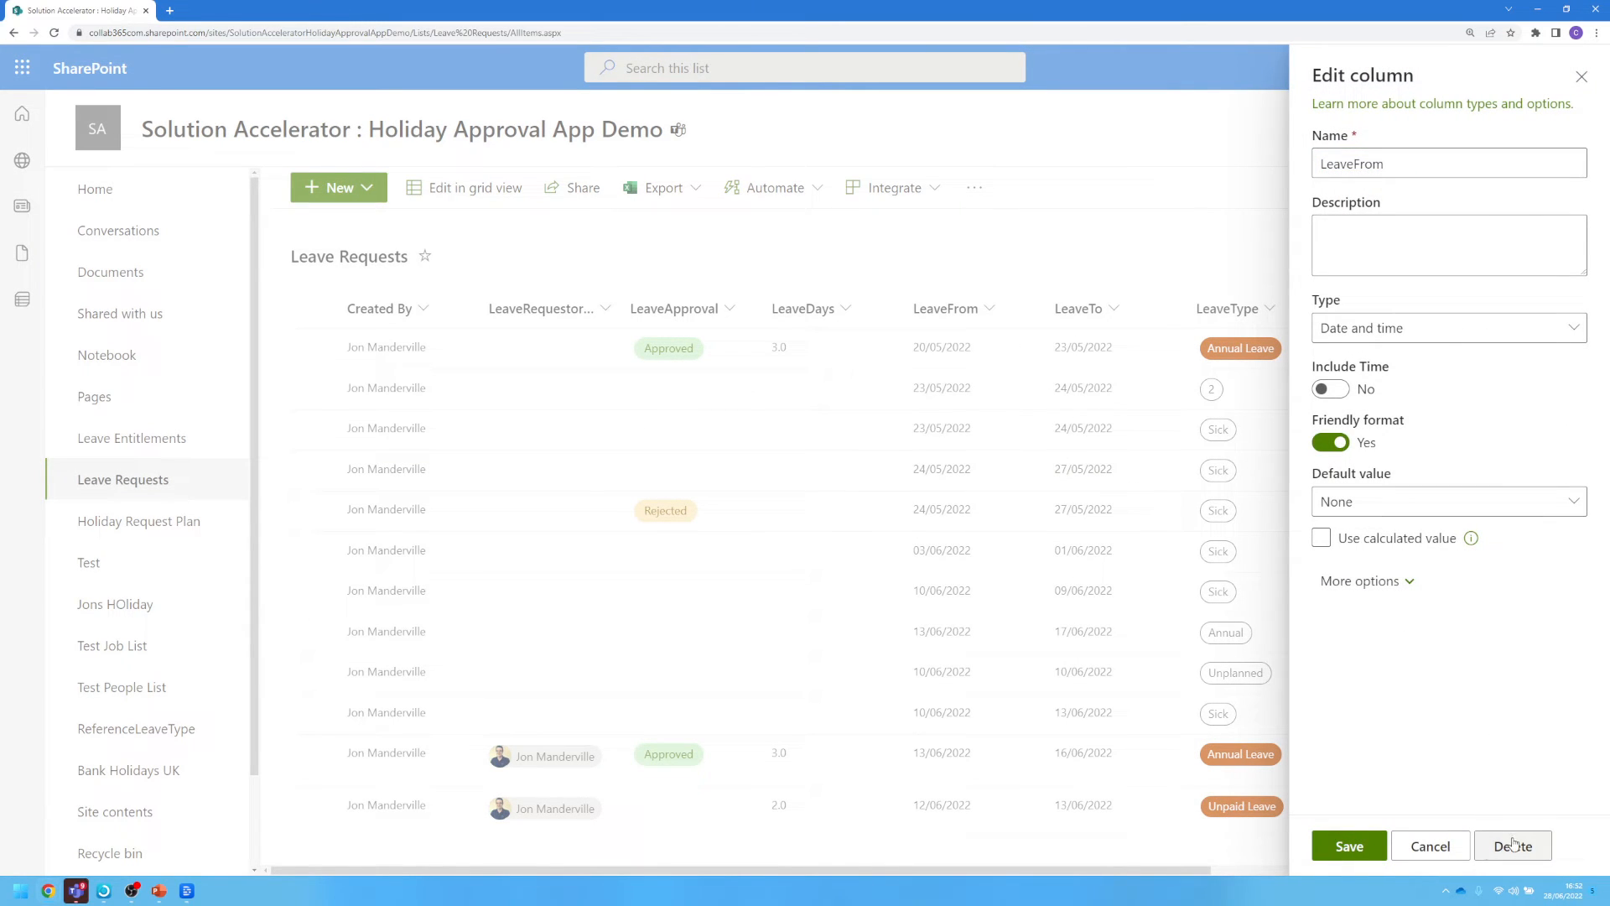
left_click(1348, 845)
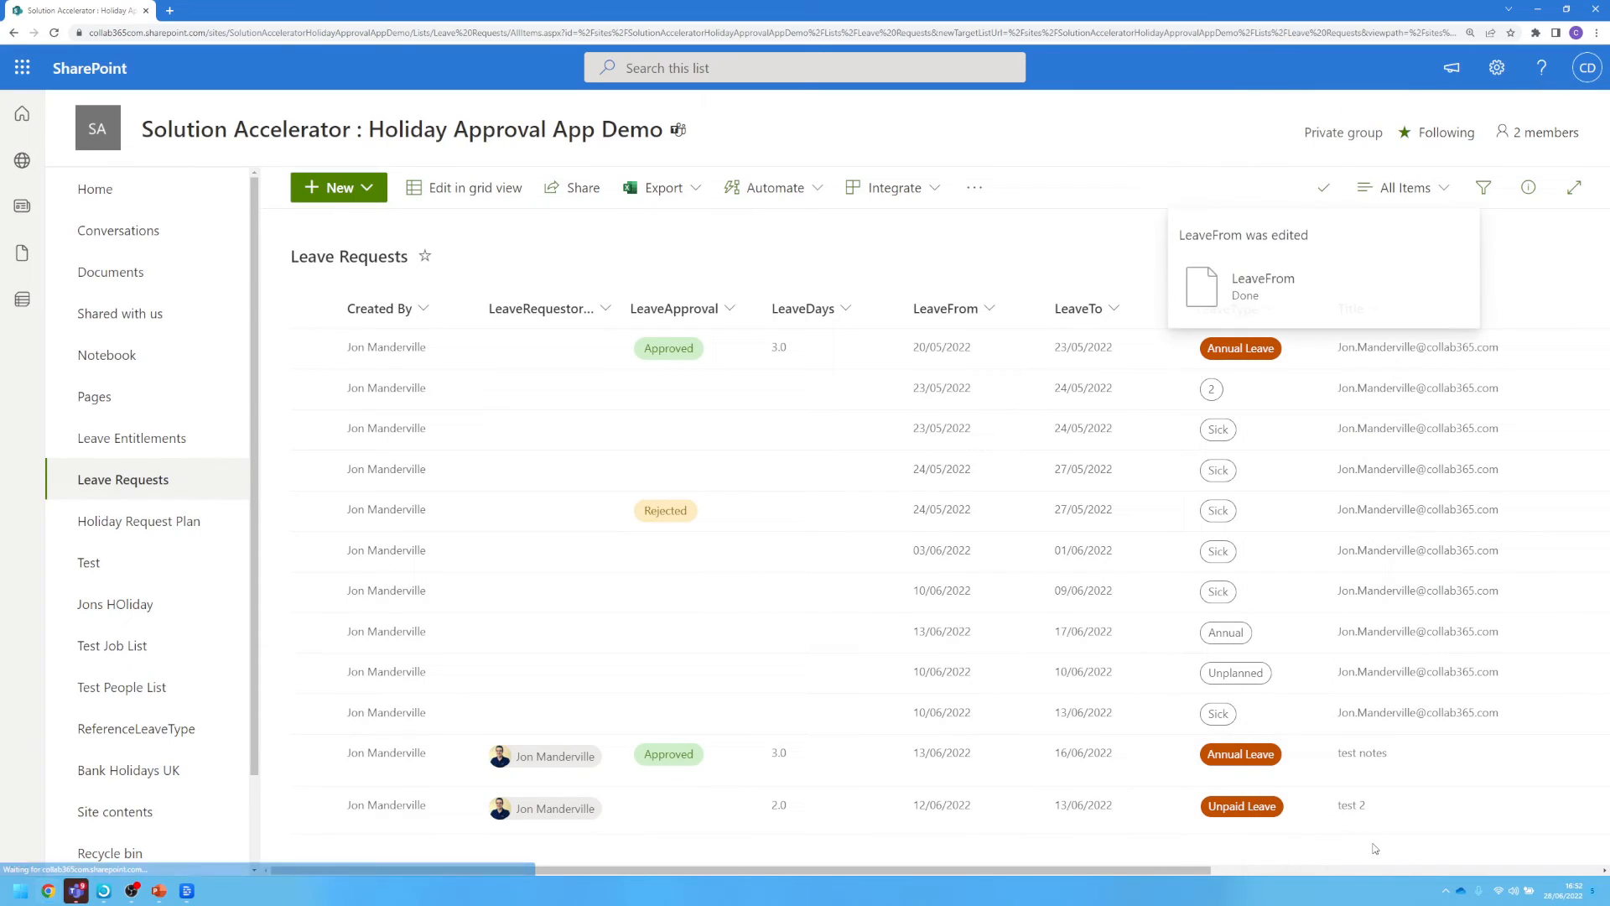